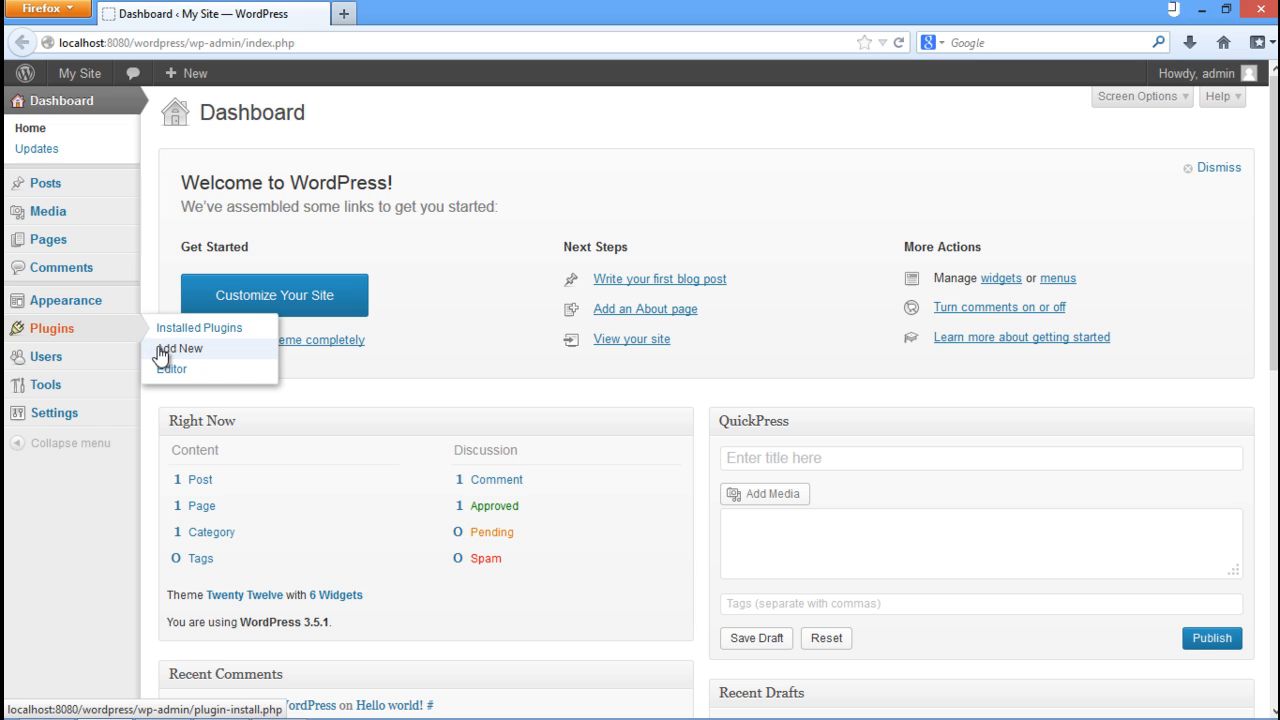
- Search the plugin directory for 'Wordpress HTTPS SSL' from Plugins > Add New
{"action": "left_click", "coordinate": [180, 348]}
{"action": "type", "text": "ordpress HTTPS SSL"}
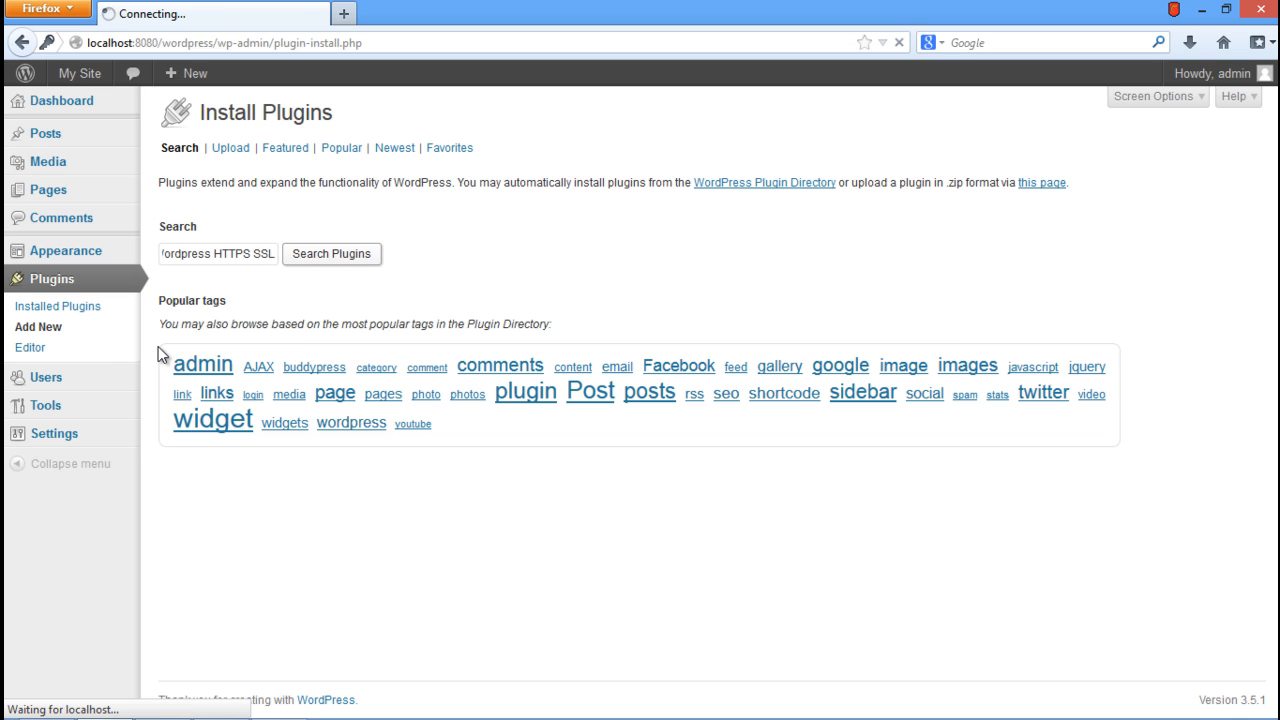
{"action": "left_click", "coordinate": [331, 253]}
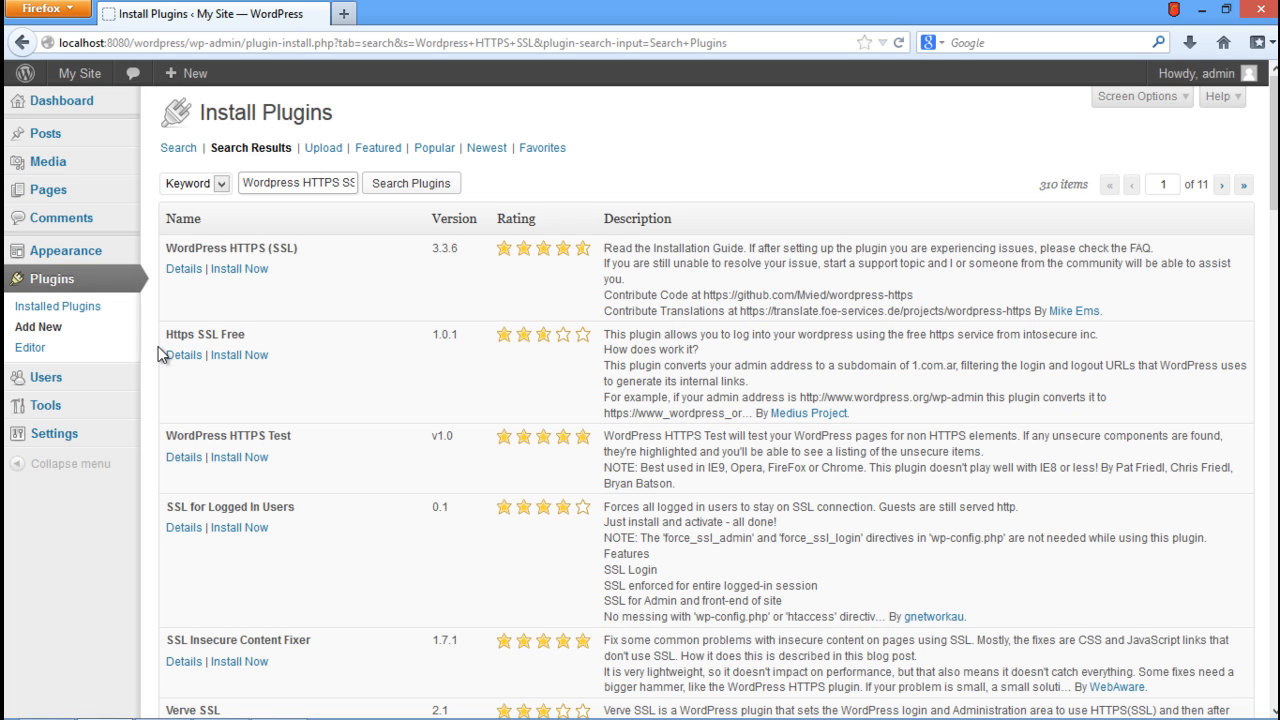
{"action": "mouse_move", "coordinate": [224, 289]}
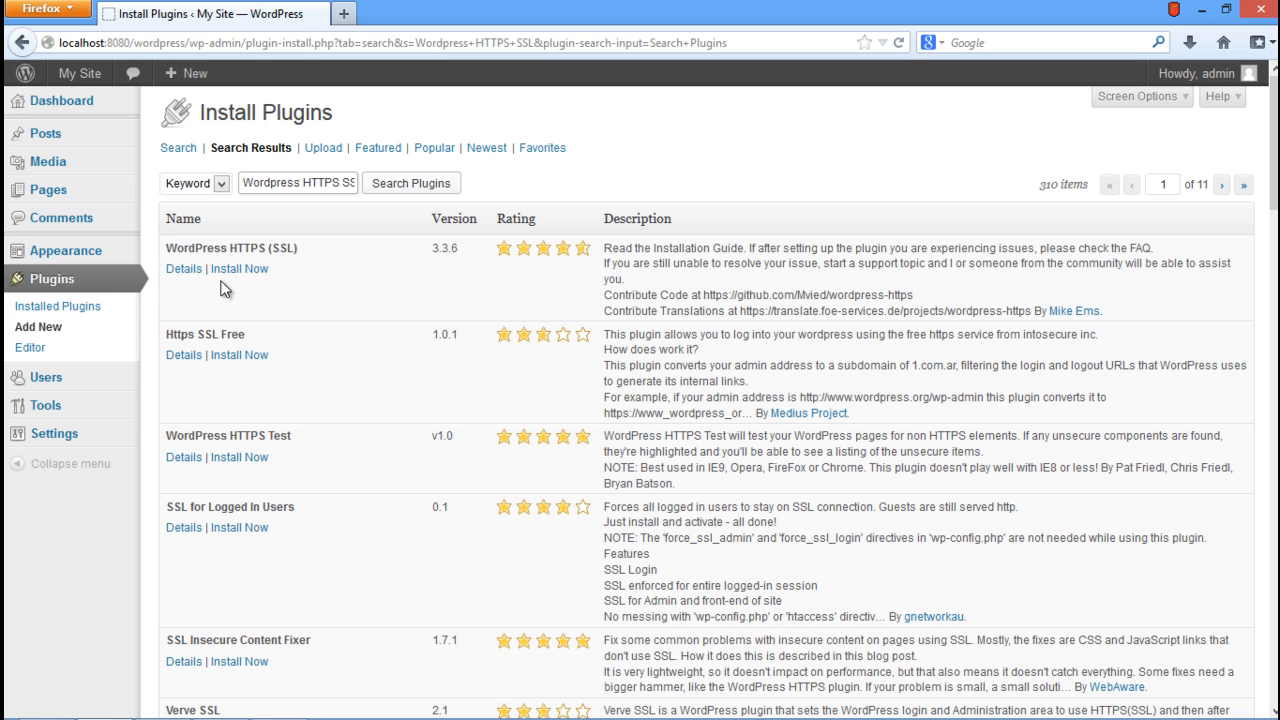
- Install WordPress HTTPS (SSL) 3.3.6, confirming the install prompt
{"action": "left_click", "coordinate": [239, 268]}
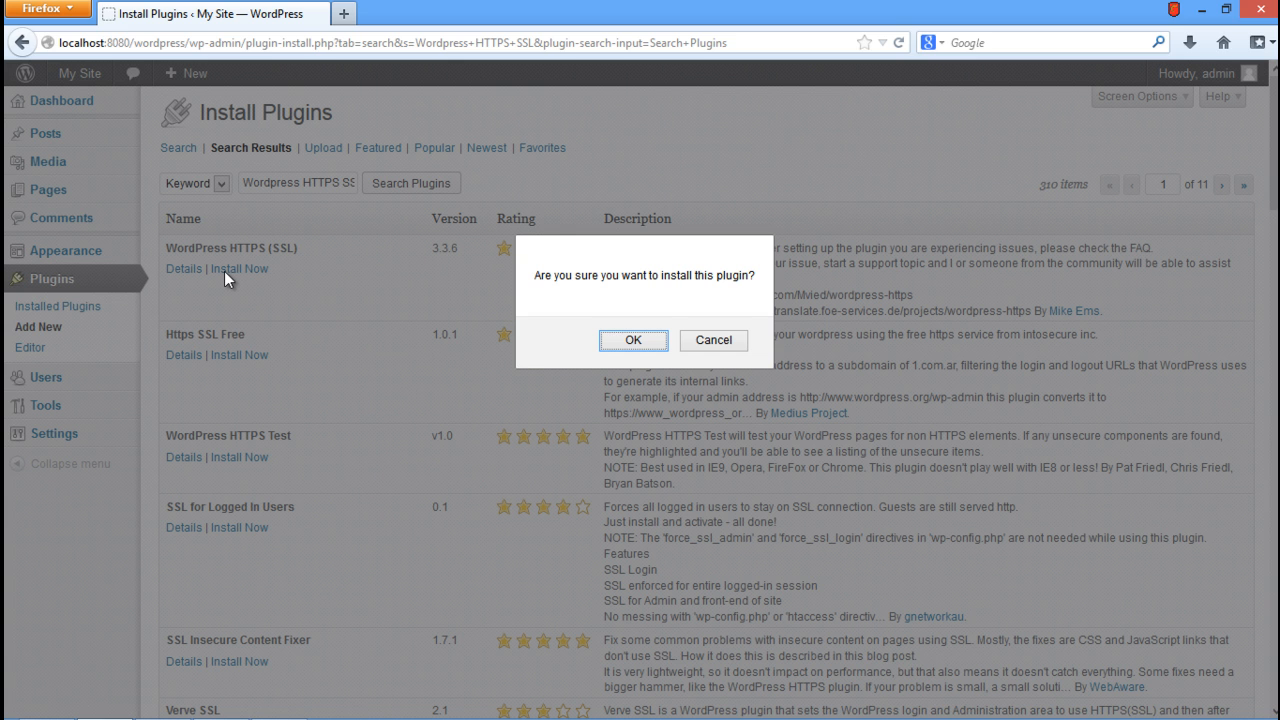
{"action": "left_click", "coordinate": [633, 340]}
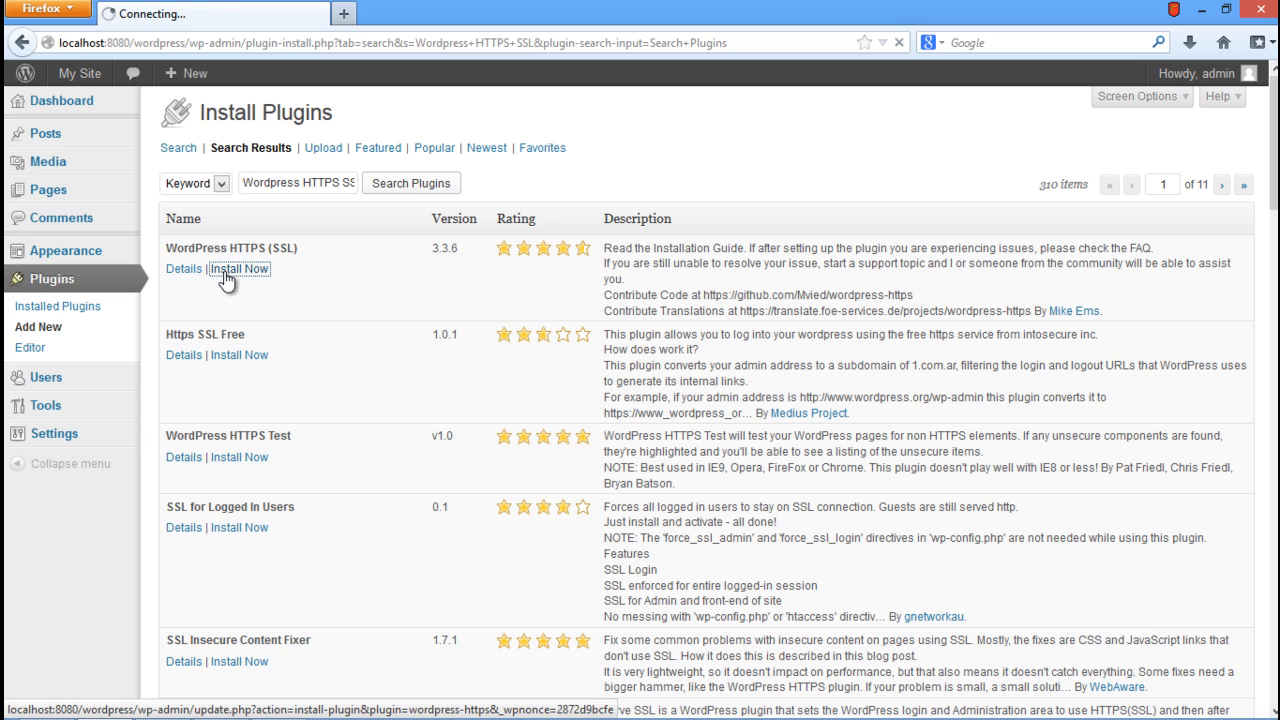
{"action": "left_click", "coordinate": [239, 268]}
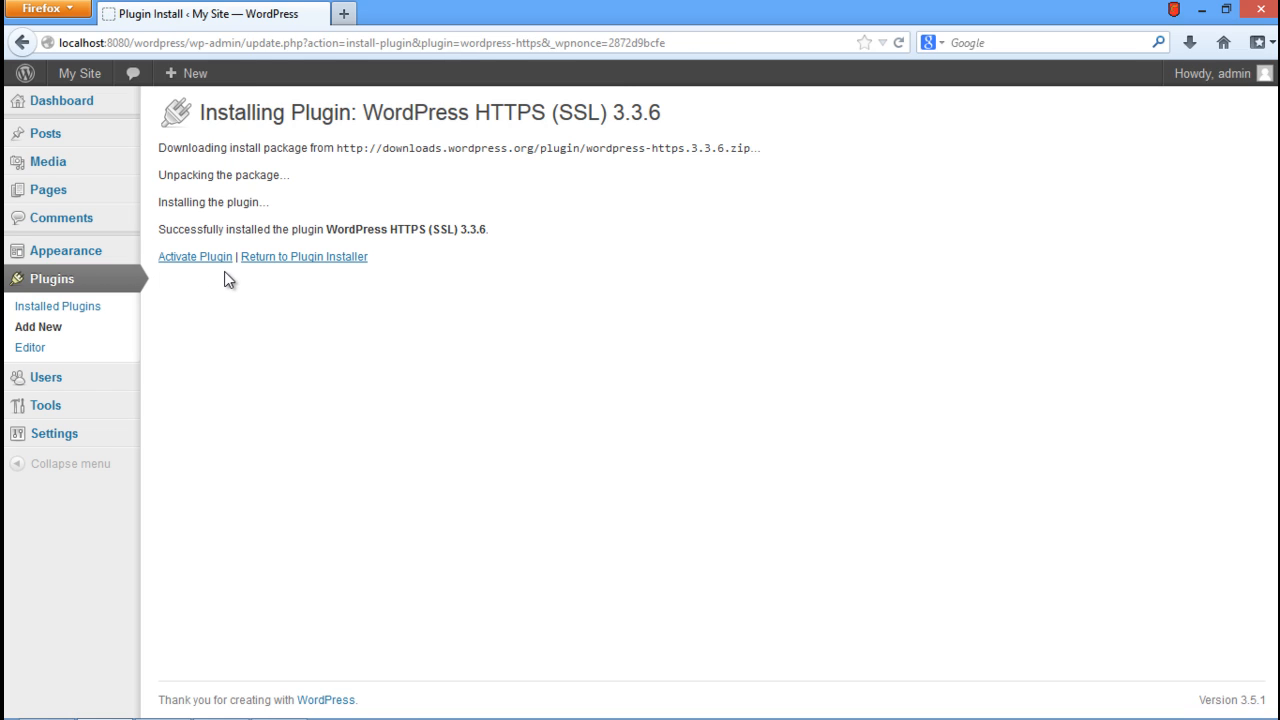
- Activate the WordPress HTTPS plugin and go to its HTTPS settings page
{"action": "left_click", "coordinate": [195, 256]}
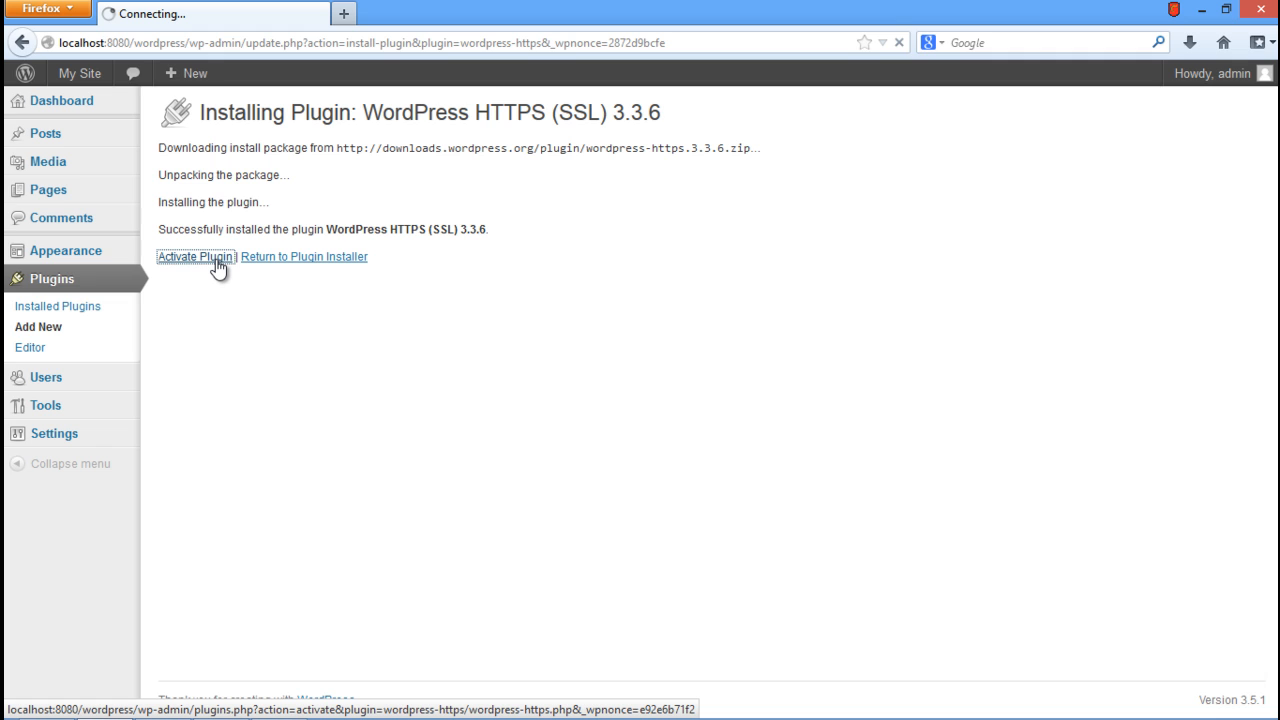
{"action": "left_click", "coordinate": [195, 256]}
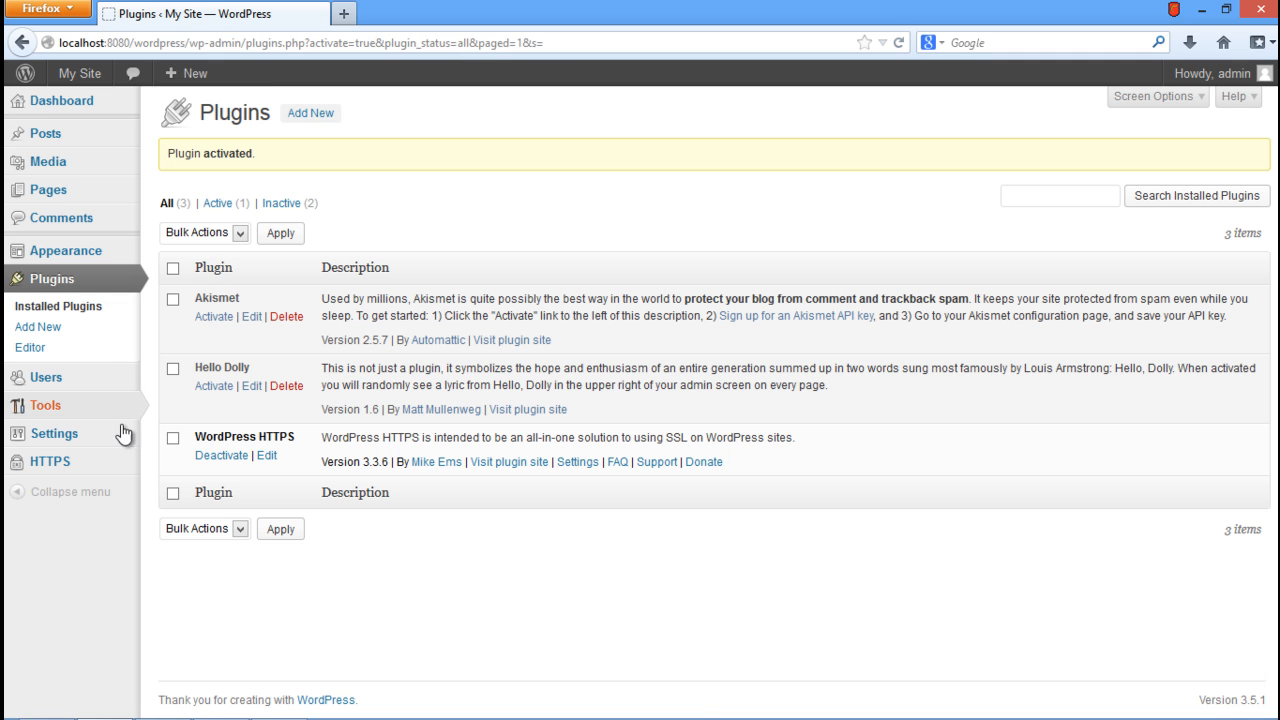
{"action": "left_click", "coordinate": [50, 461]}
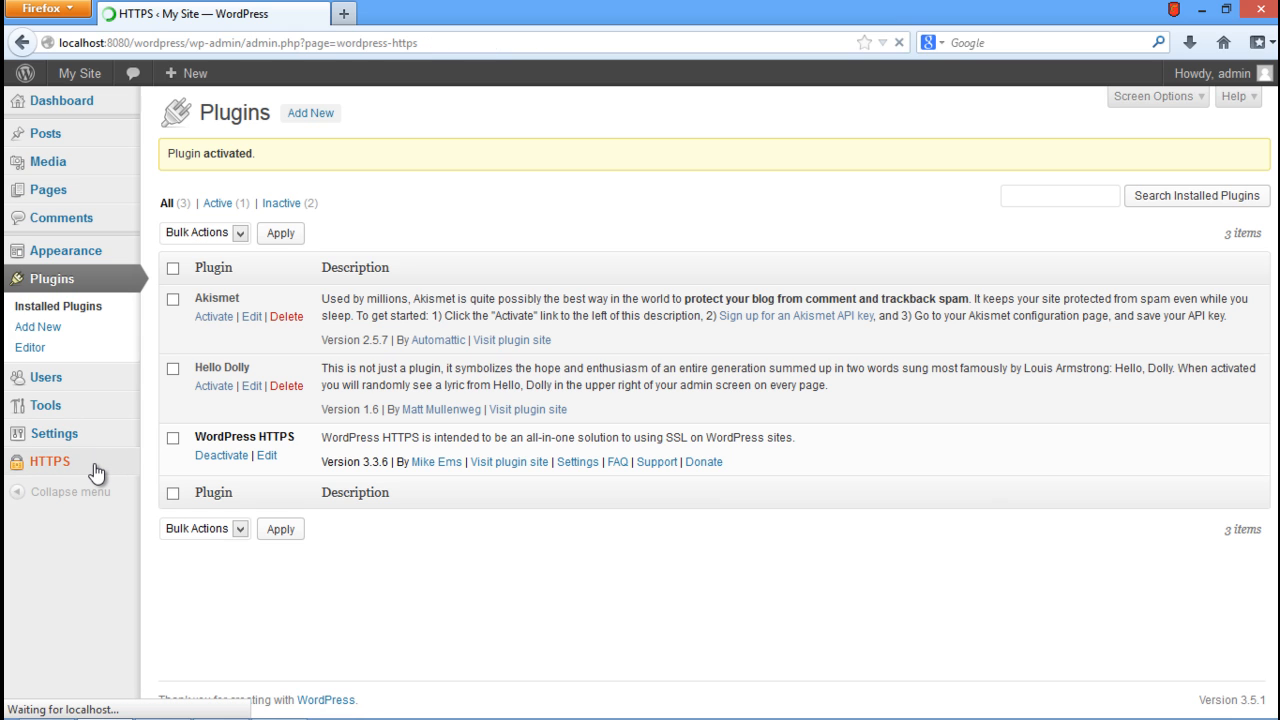
- Save HTTPS settings with port 8080, Force SSL Administration and Force SSL Exclusively enabled
{"action": "left_click", "coordinate": [49, 461]}
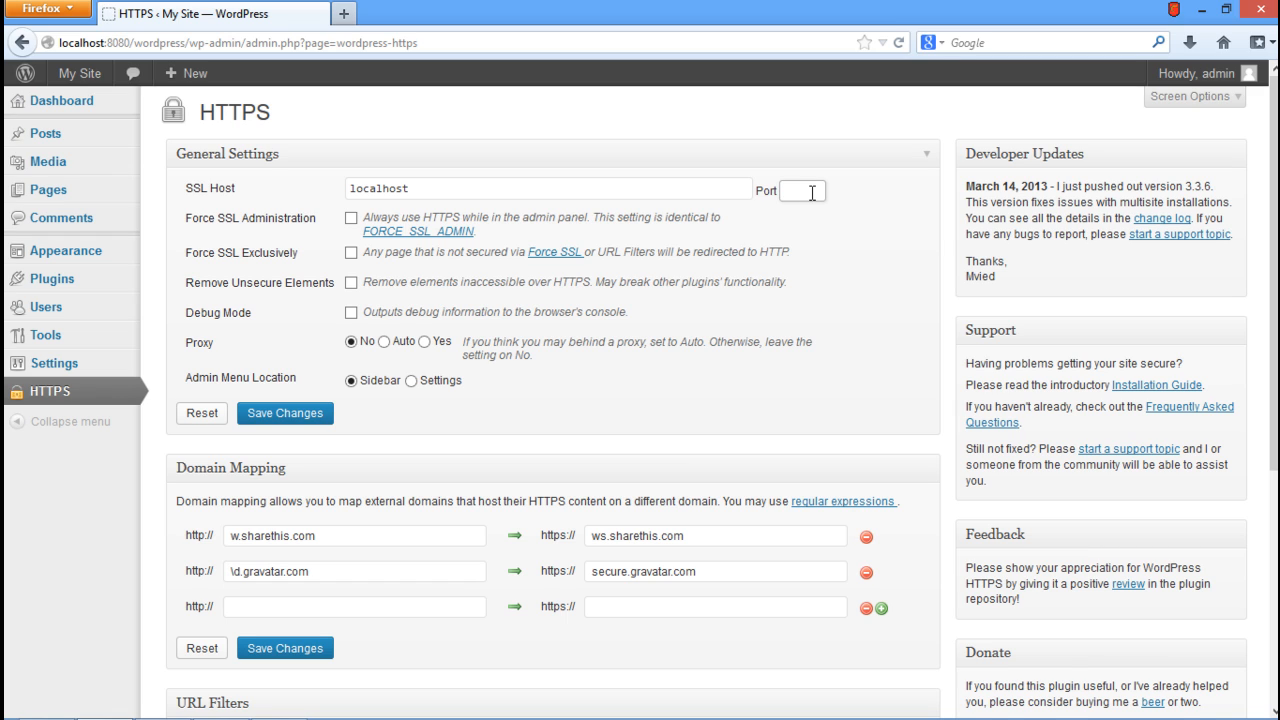
{"action": "type", "text": "8080"}
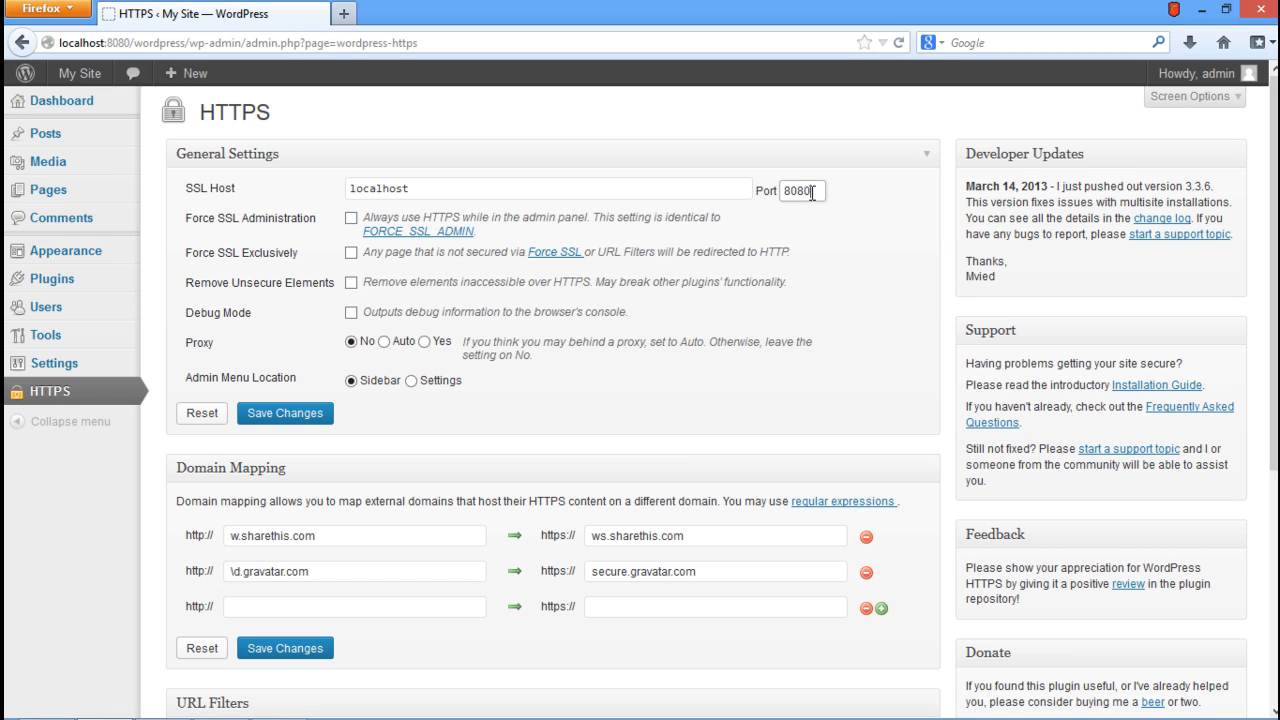
{"action": "left_click", "coordinate": [350, 217]}
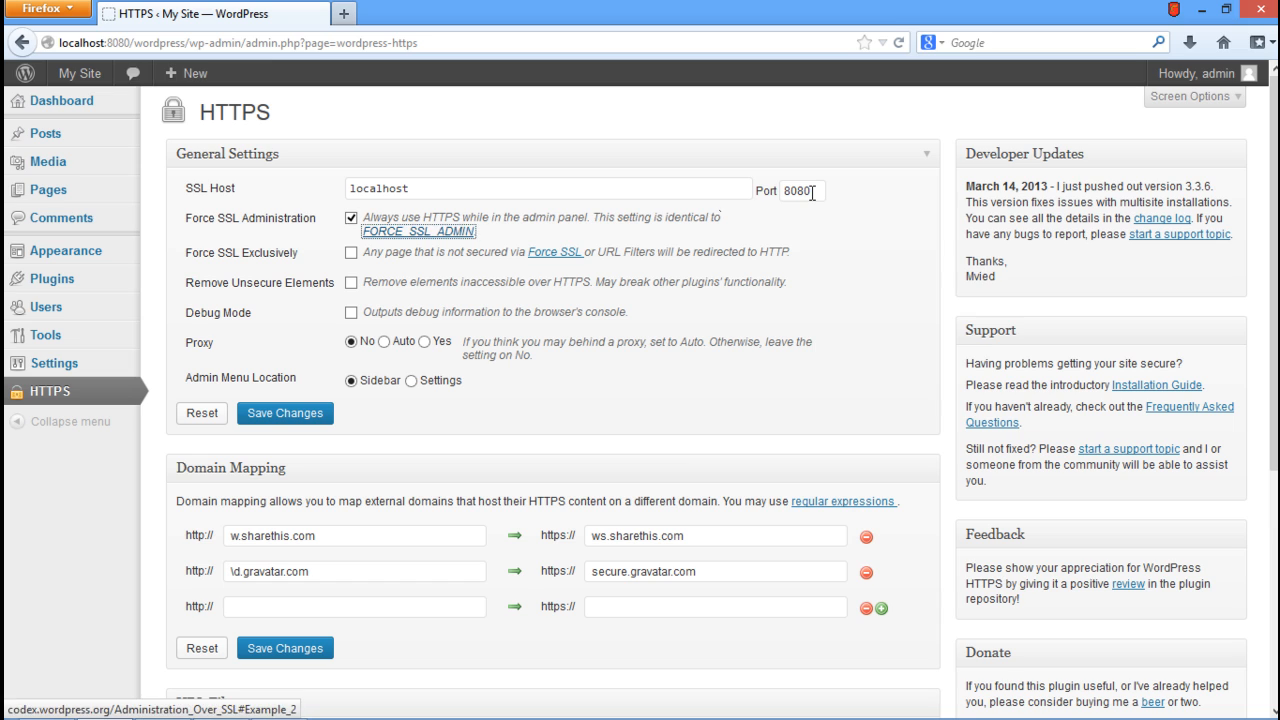
{"action": "left_click", "coordinate": [351, 252]}
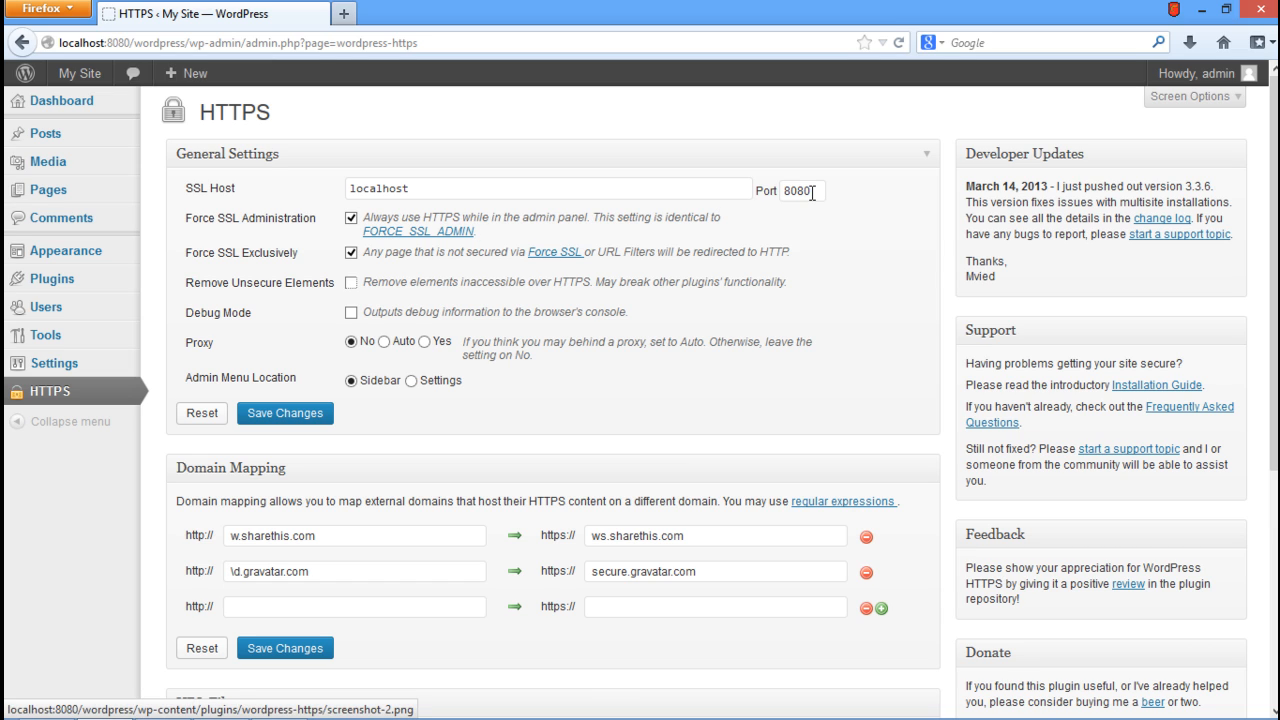
{"action": "left_click", "coordinate": [284, 413]}
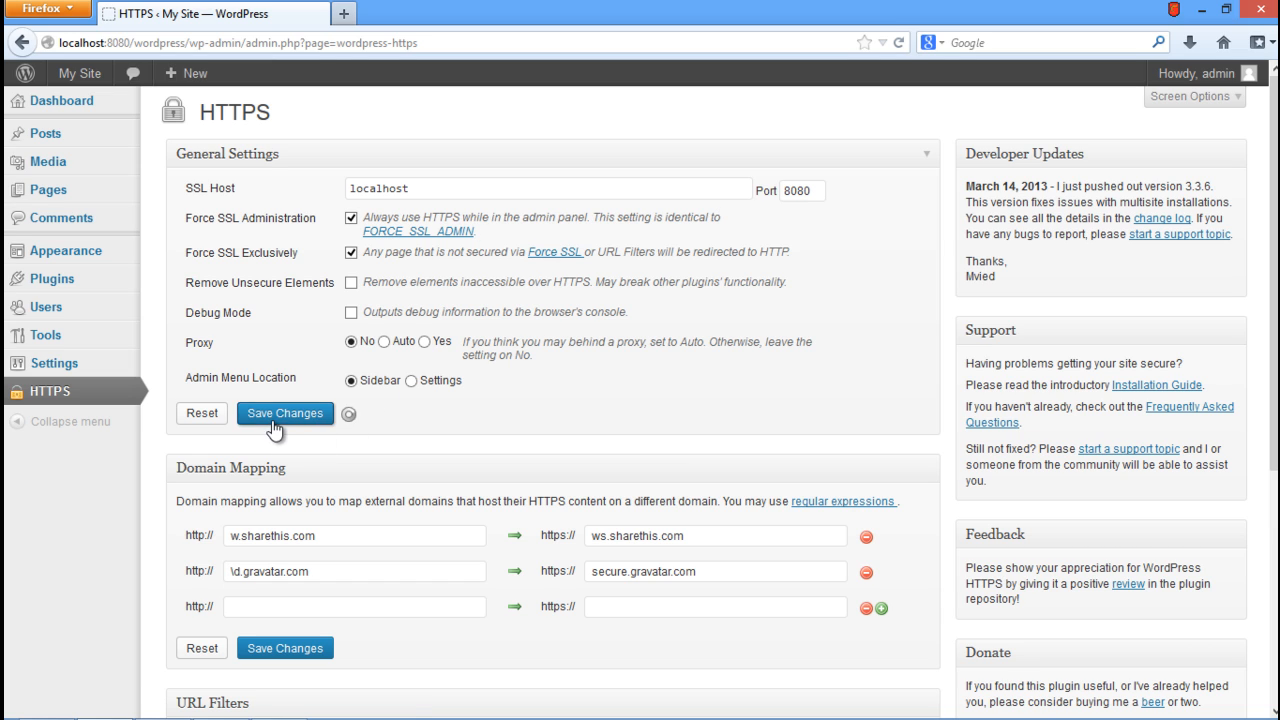
{"action": "left_click", "coordinate": [285, 413]}
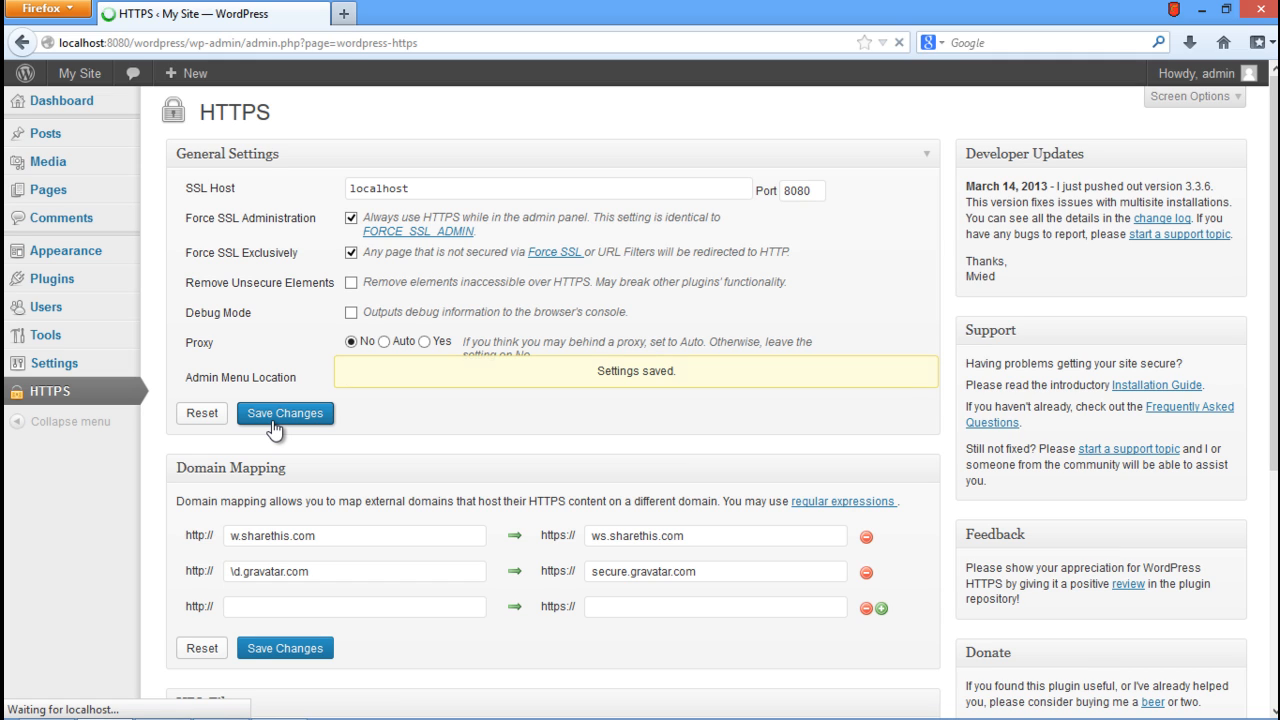
{"action": "left_click", "coordinate": [285, 413]}
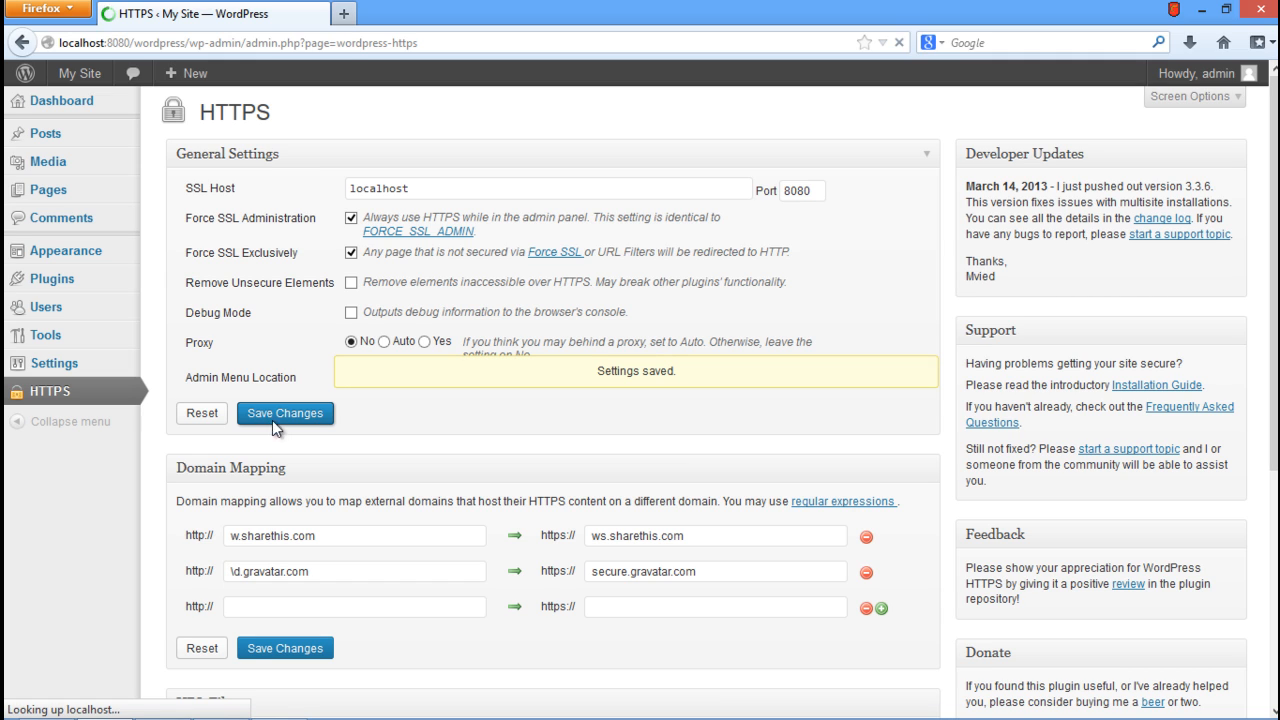
{"action": "mouse_move", "coordinate": [45, 132]}
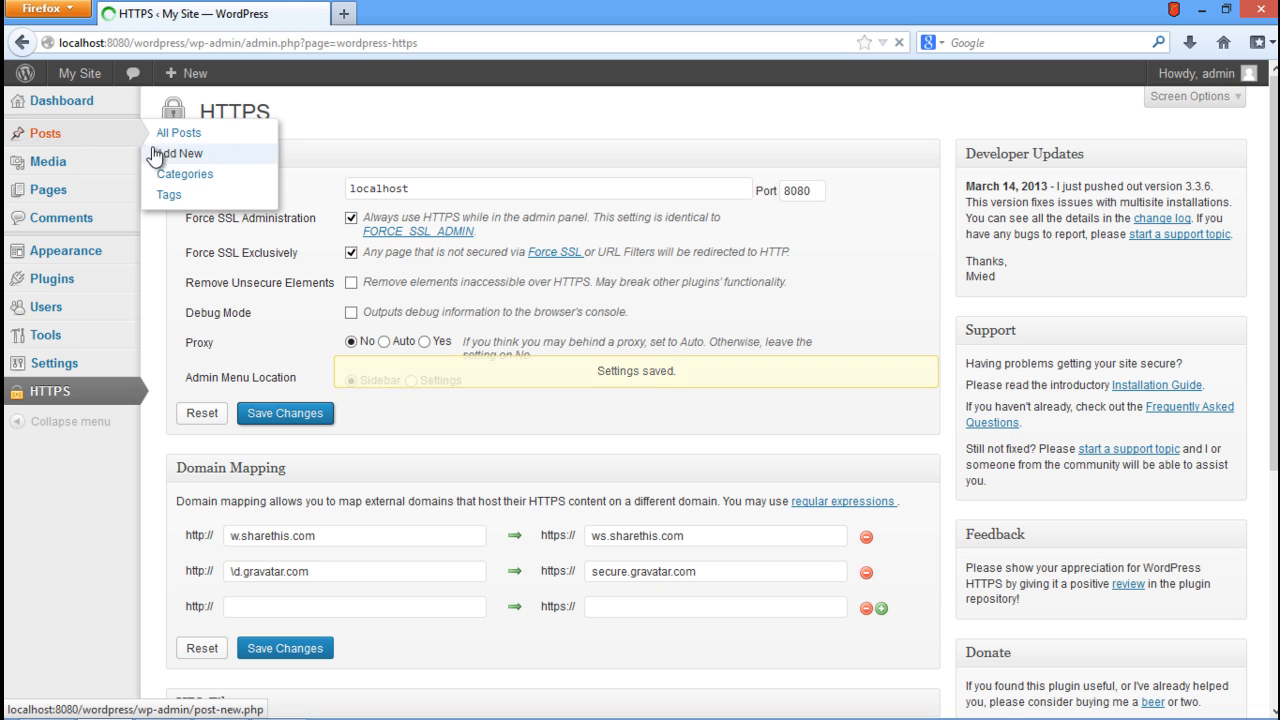
- Publish a post titled 'Any Title' with body 'Your Text Here'
{"action": "left_click", "coordinate": [180, 153]}
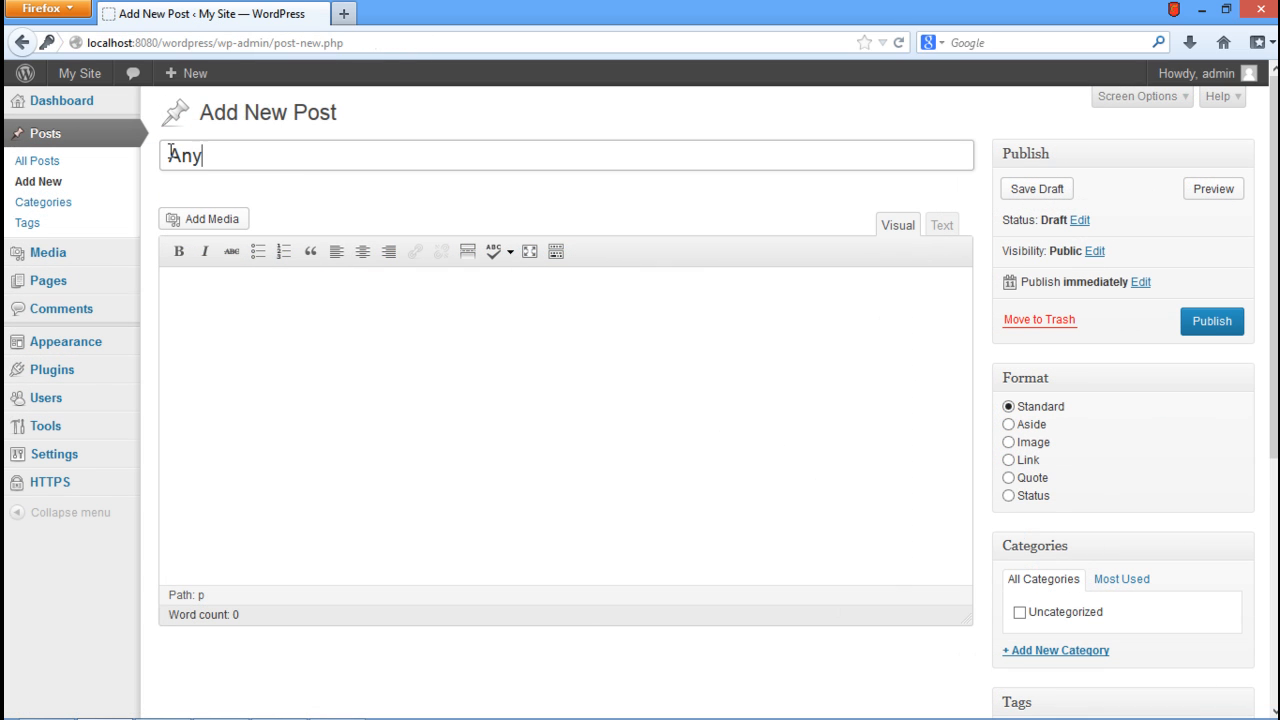
{"action": "type", "text": "Your Text Here"}
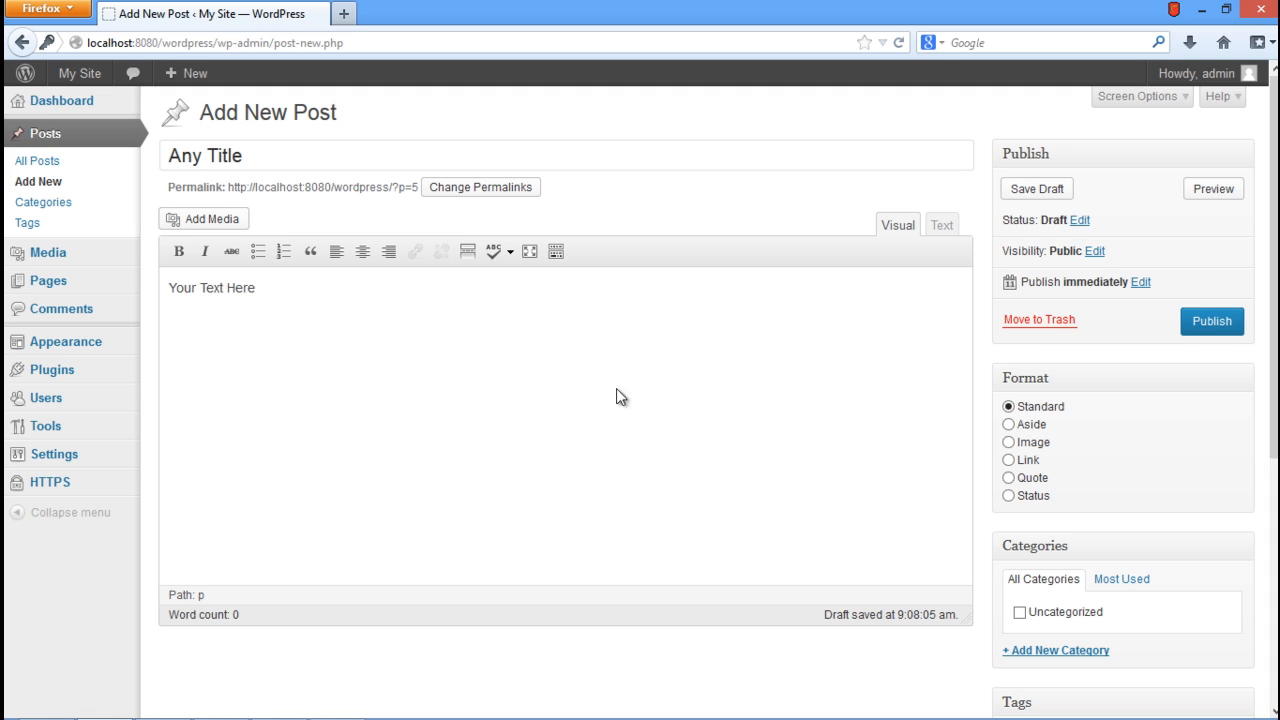
{"action": "scroll", "scroll_direction": "down", "scroll_amount": 3}
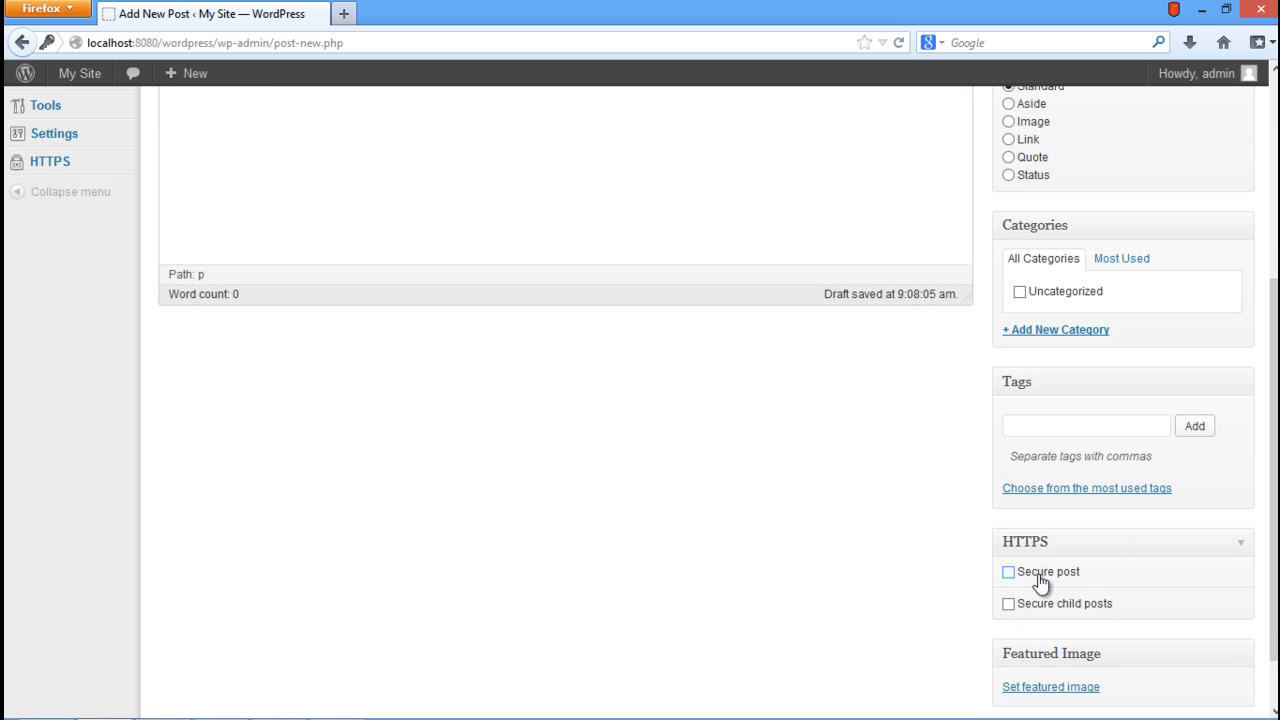
{"action": "scroll", "scroll_direction": "up", "scroll_amount": 3}
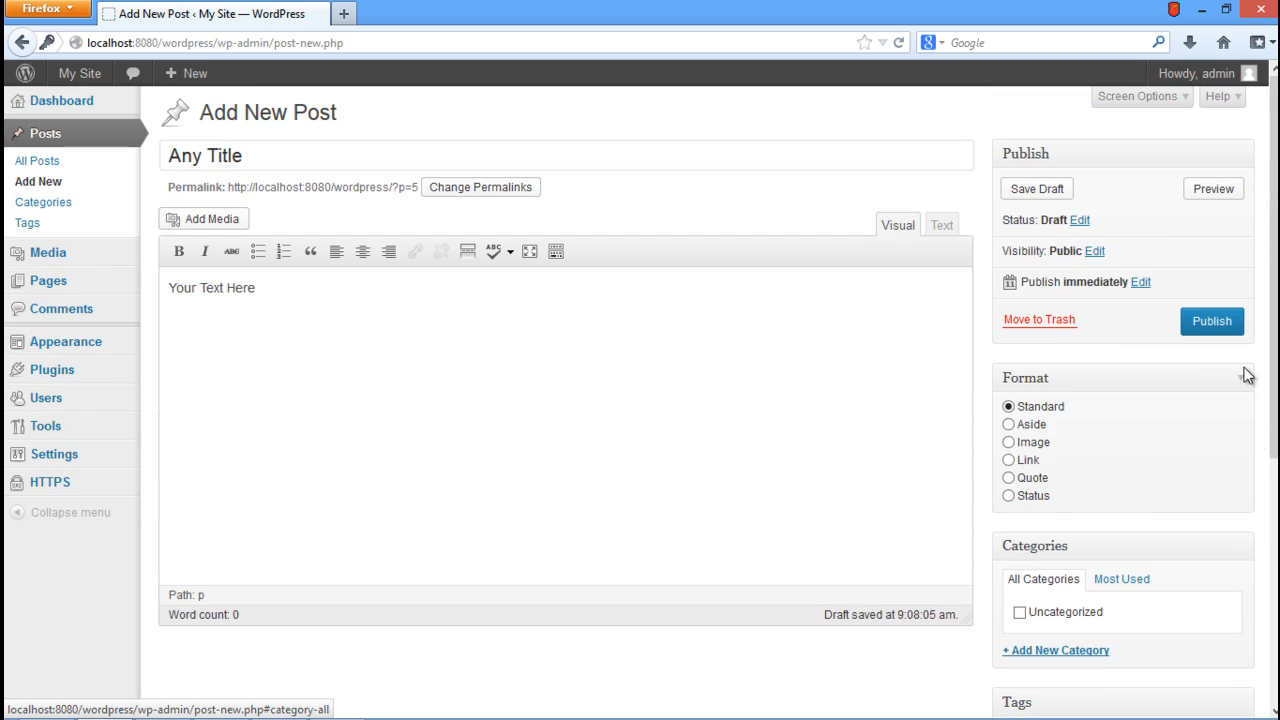
{"action": "left_click", "coordinate": [1211, 321]}
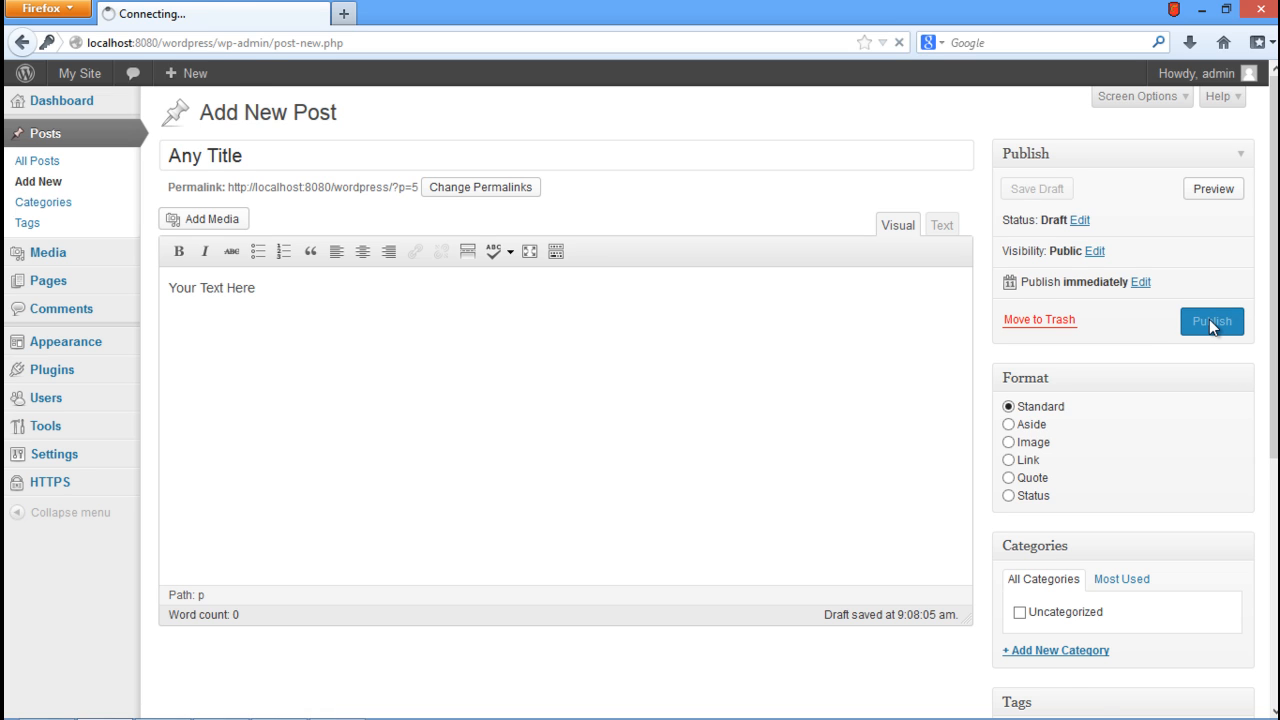
{"action": "left_click", "coordinate": [1211, 321]}
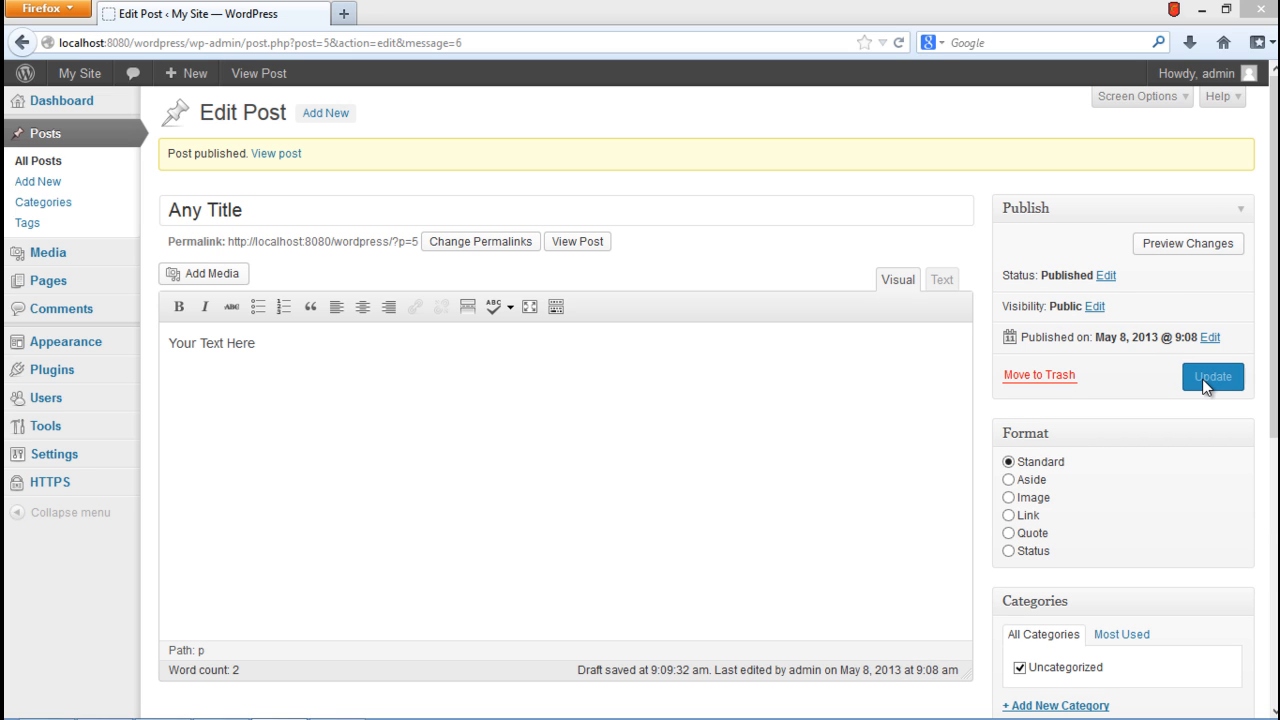